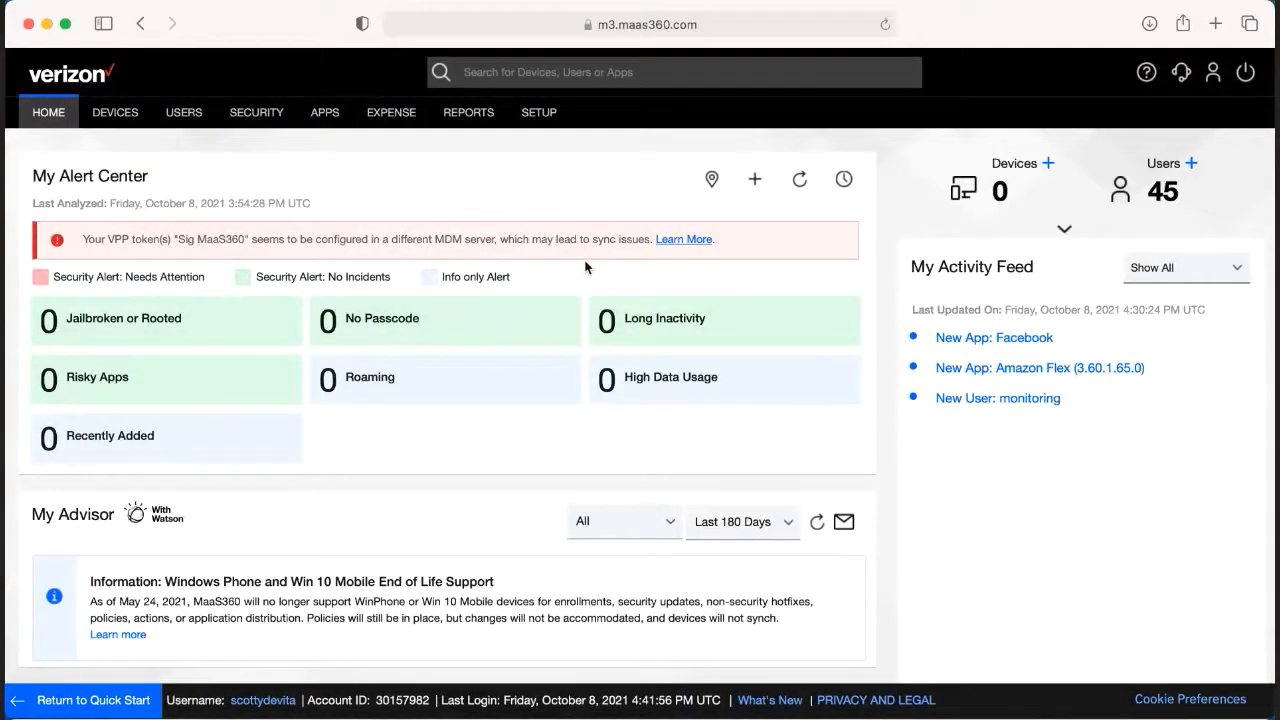
mouse_move(580, 272)
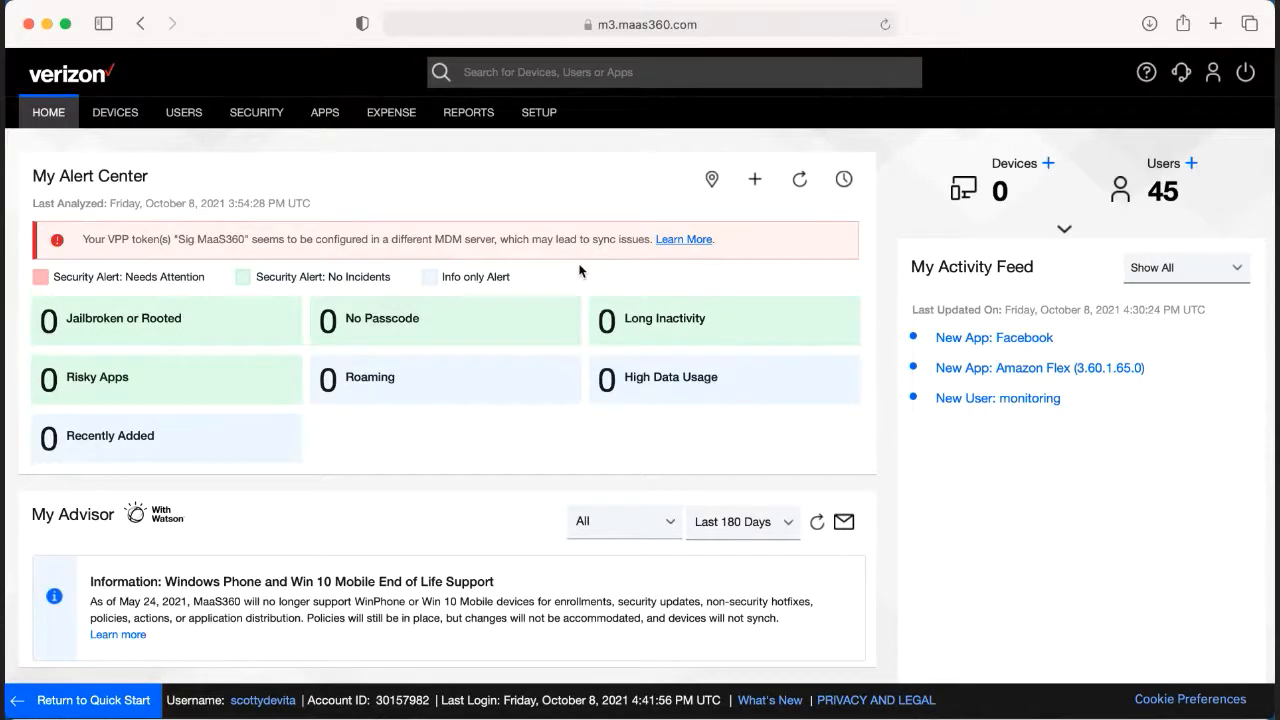
mouse_move(472, 222)
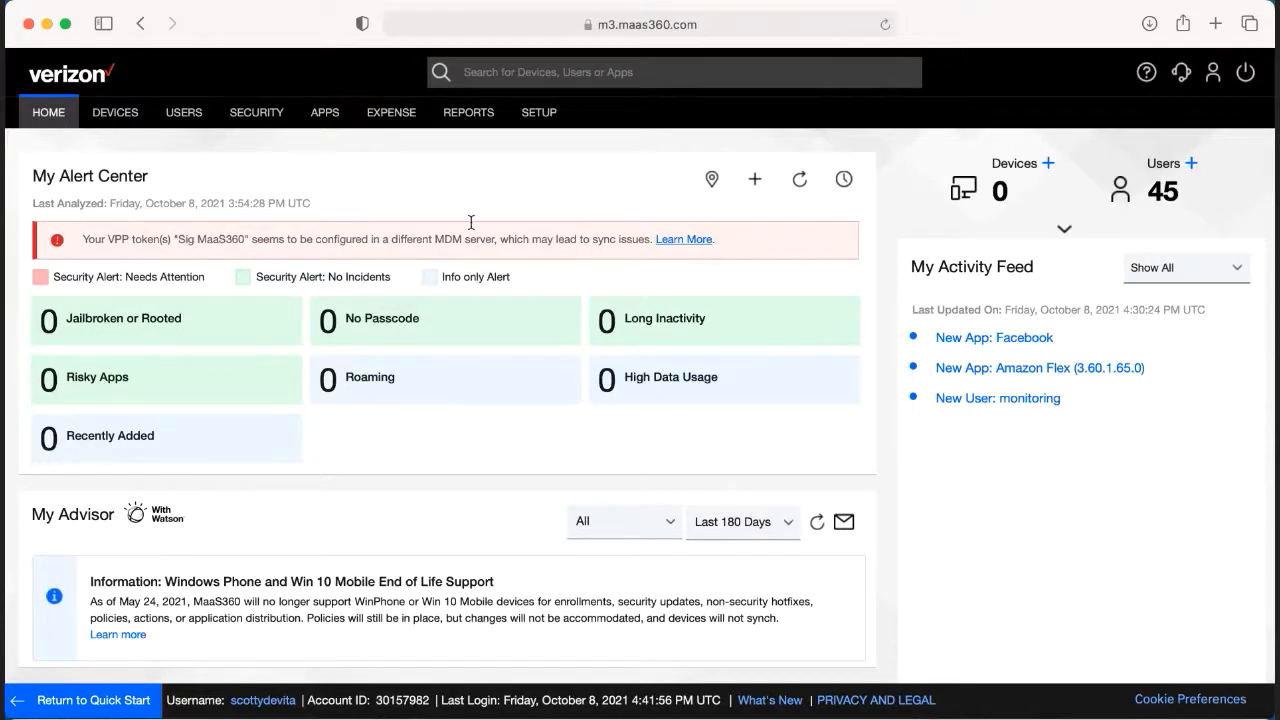
Go to the SECURITY section from the MaaS360 dashboard
left_click(256, 112)
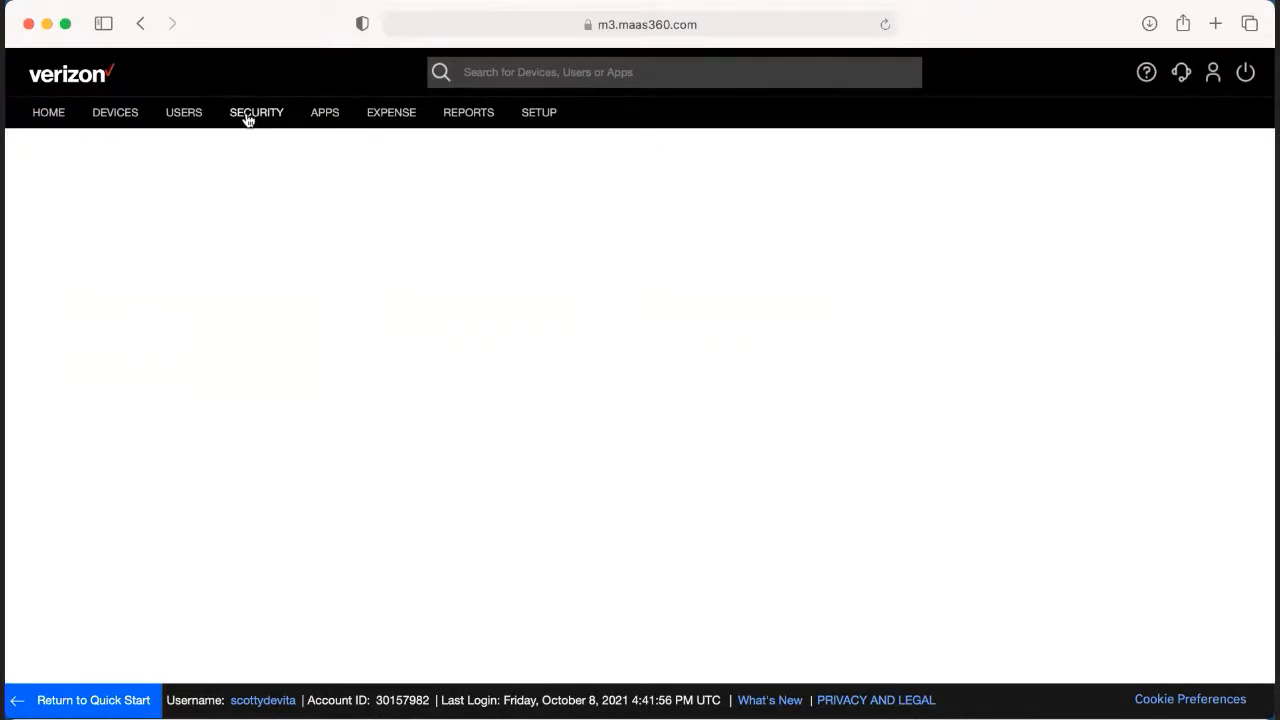
Load the Policies table listing the iOS, Android, Windows and macOS policies
left_click(256, 112)
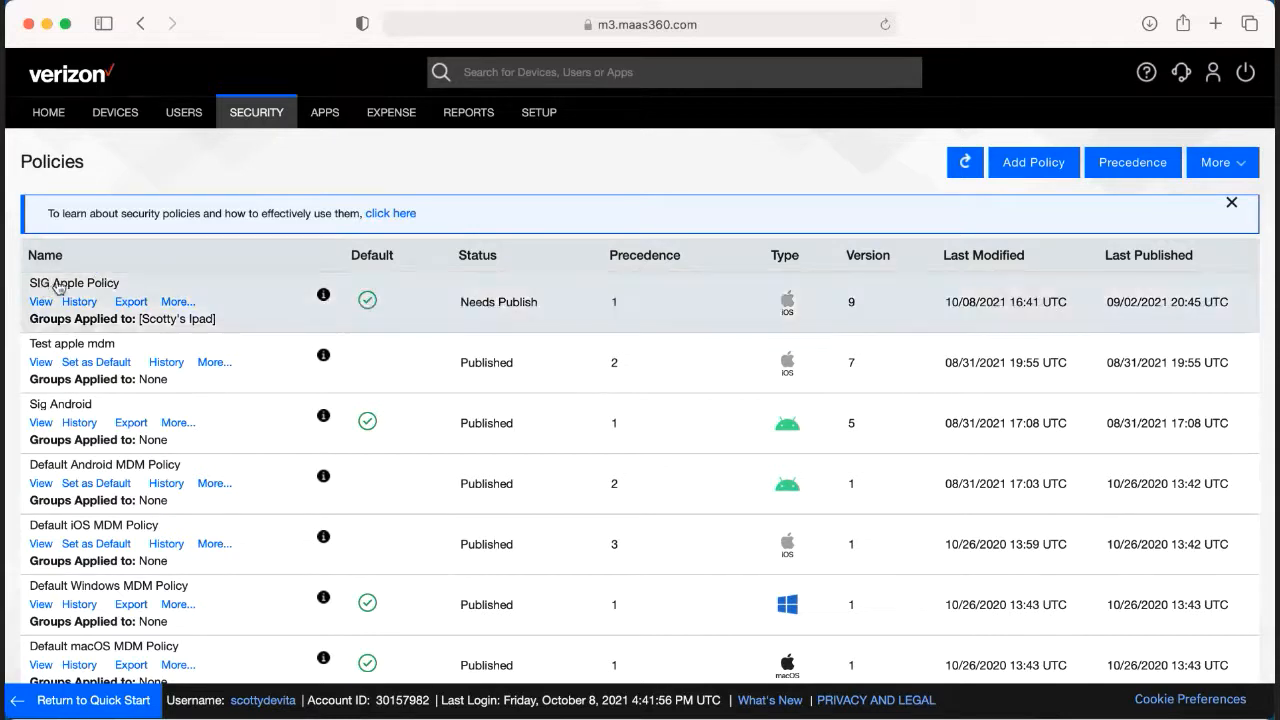
mouse_move(12, 296)
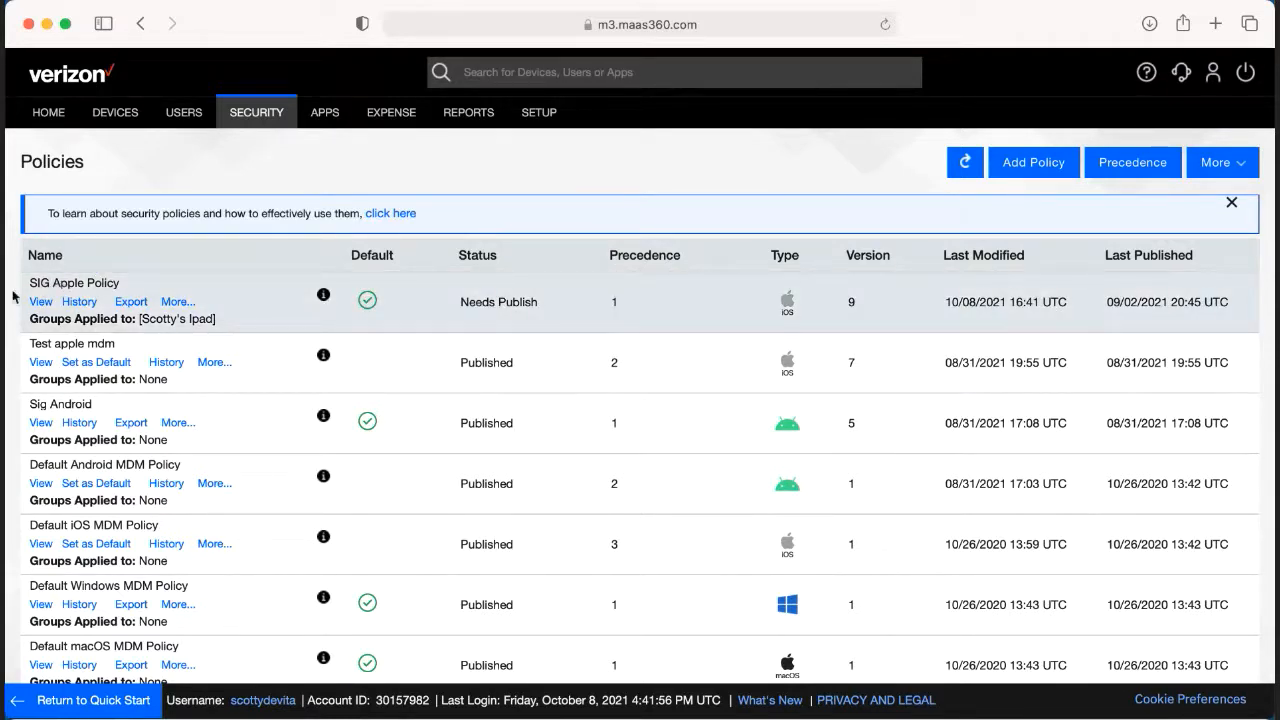
mouse_move(40, 300)
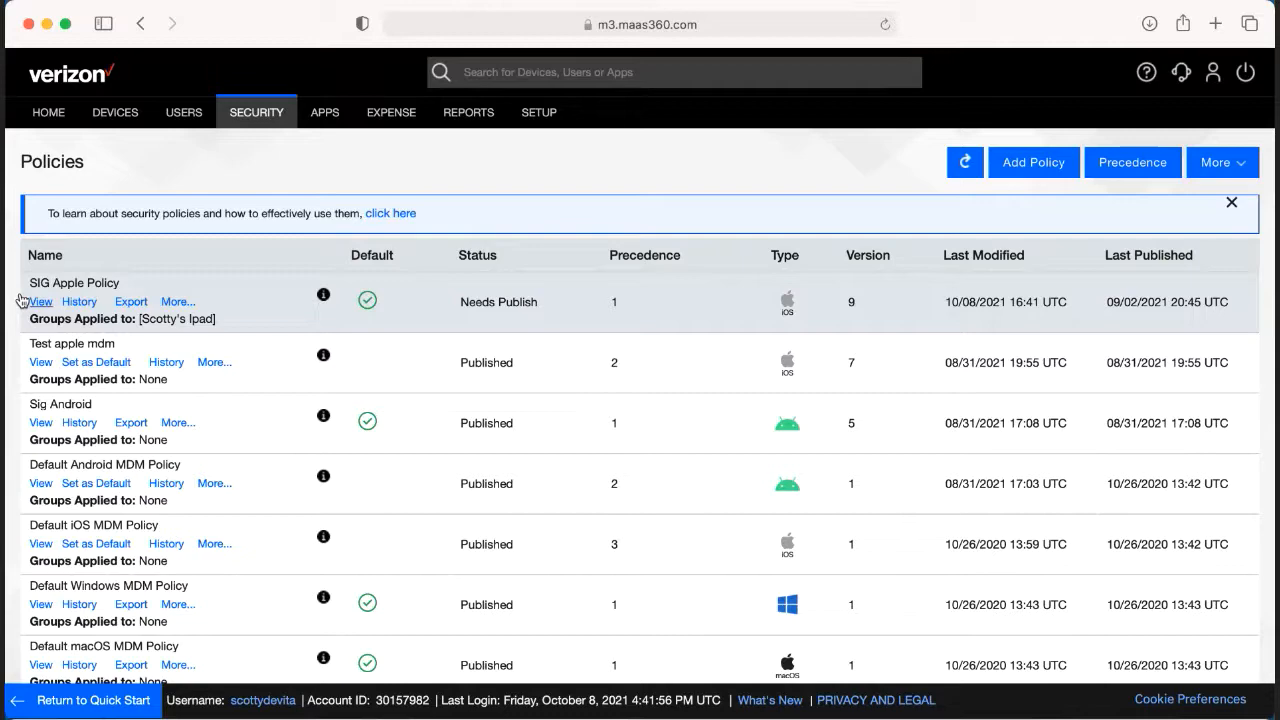
Open SIG Apple Policy on its iOS Passcode settings page
left_click(40, 300)
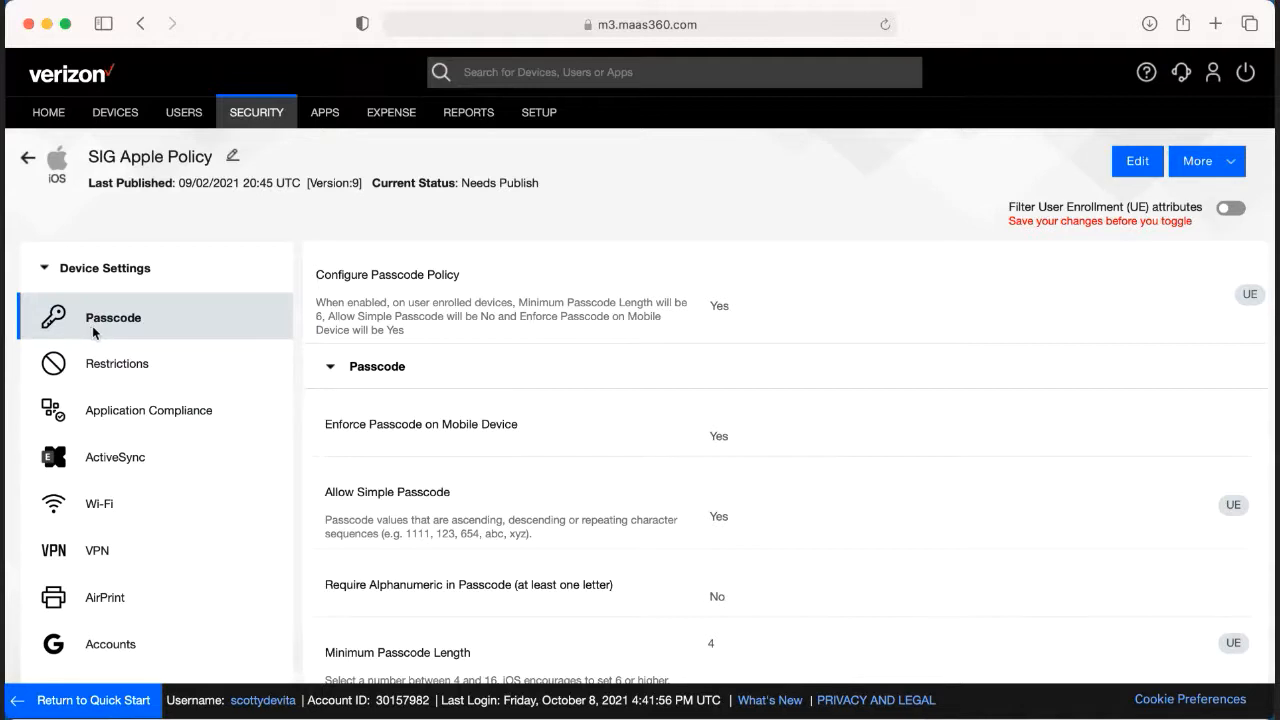
mouse_move(448, 510)
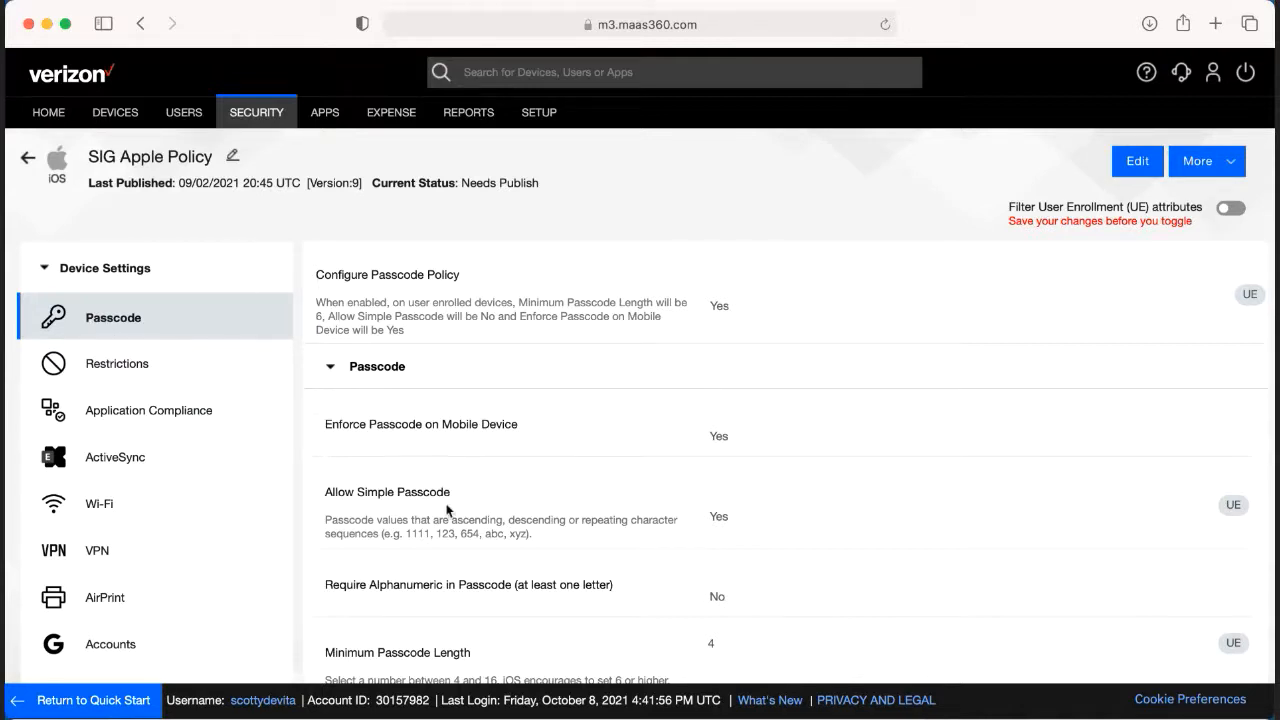
scroll("down", 3)
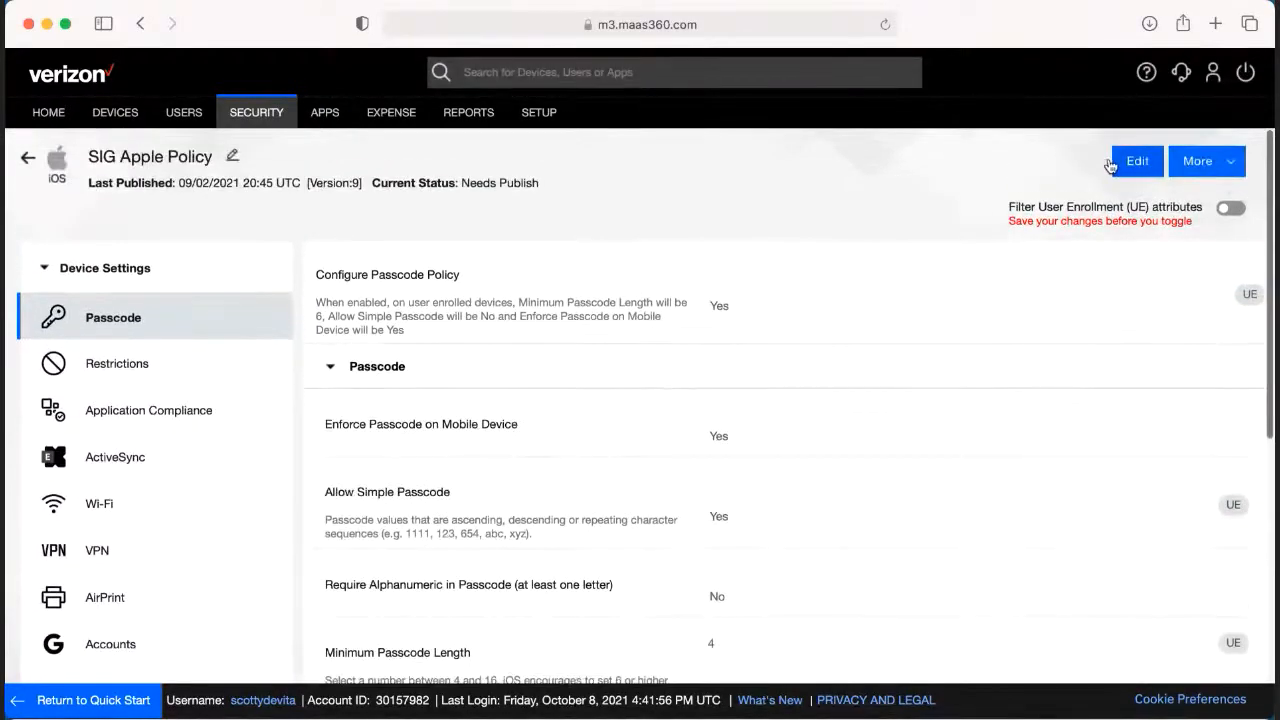
Edit SIG Apple Policy, uncheck Configure Passcode Policy and show its Advanced Email settings
left_click(1136, 160)
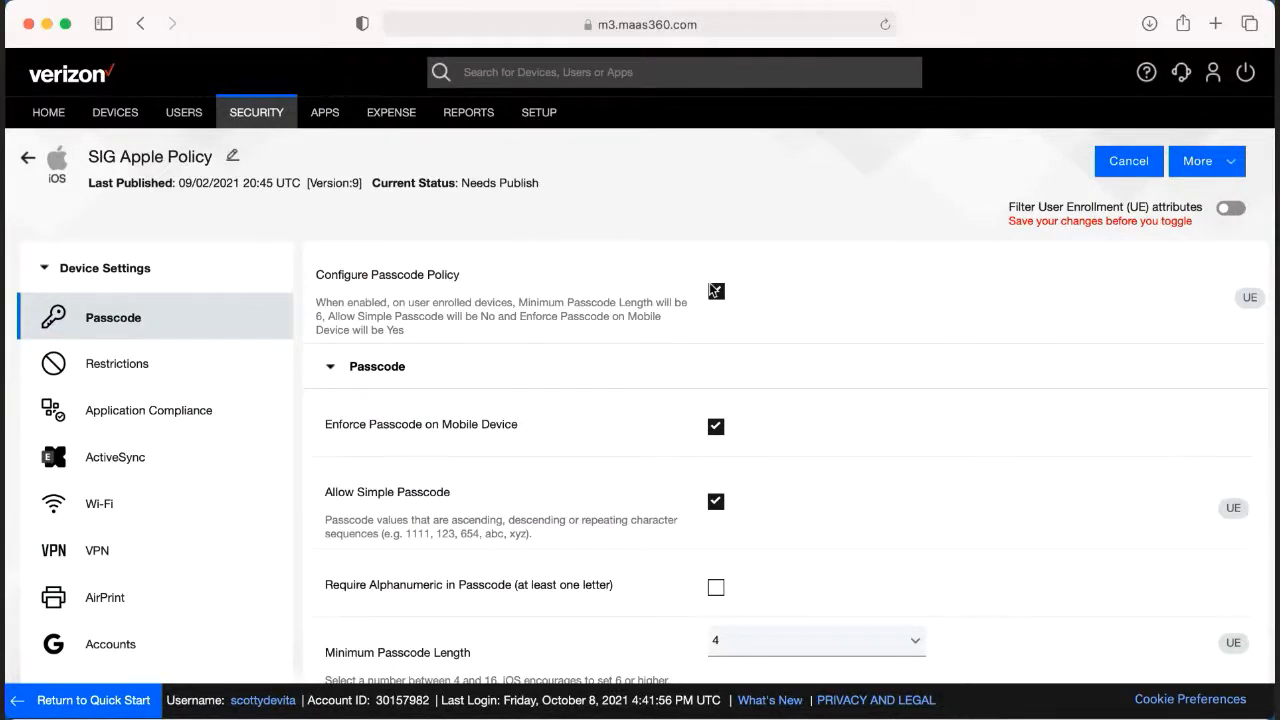
left_click(716, 292)
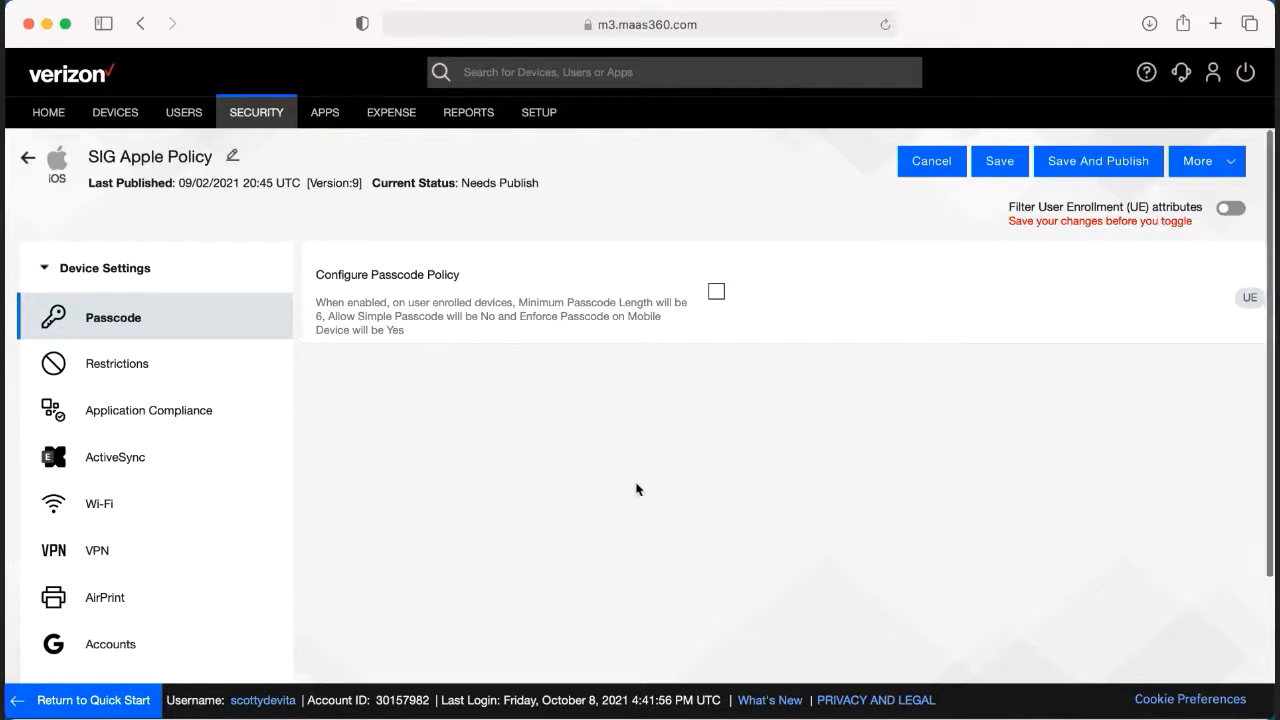
scroll("down", 3)
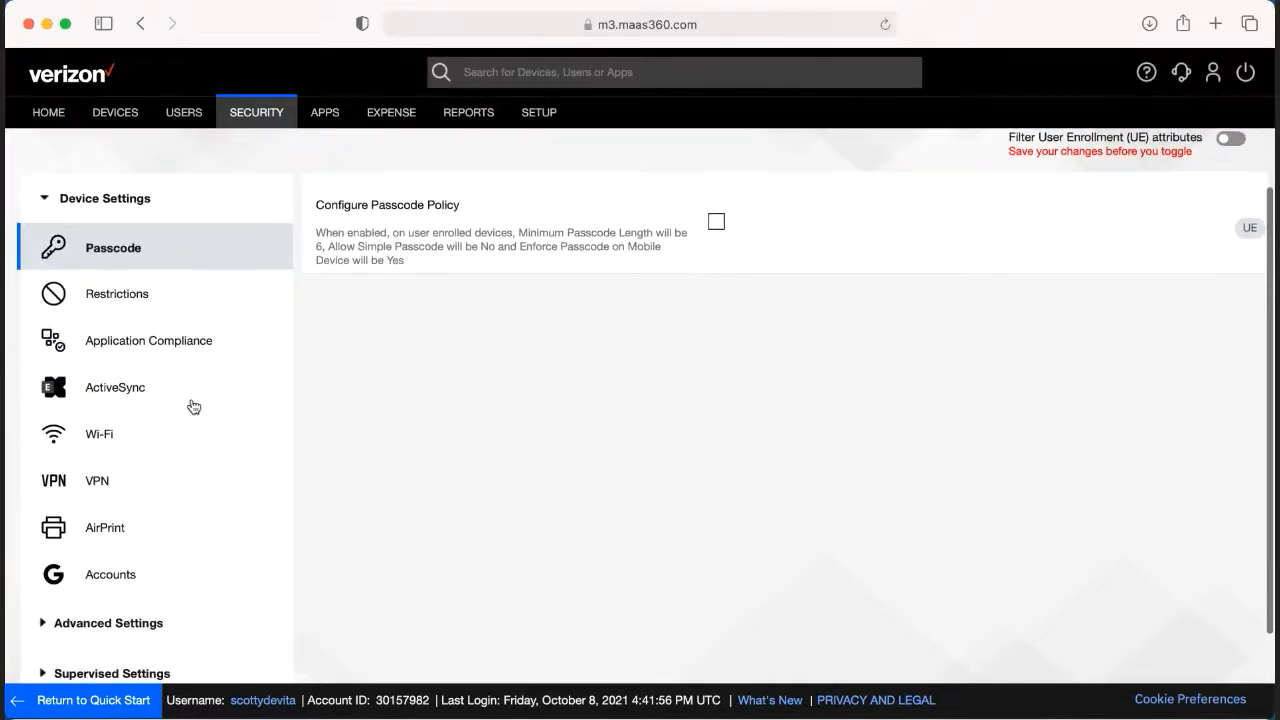
left_click(108, 622)
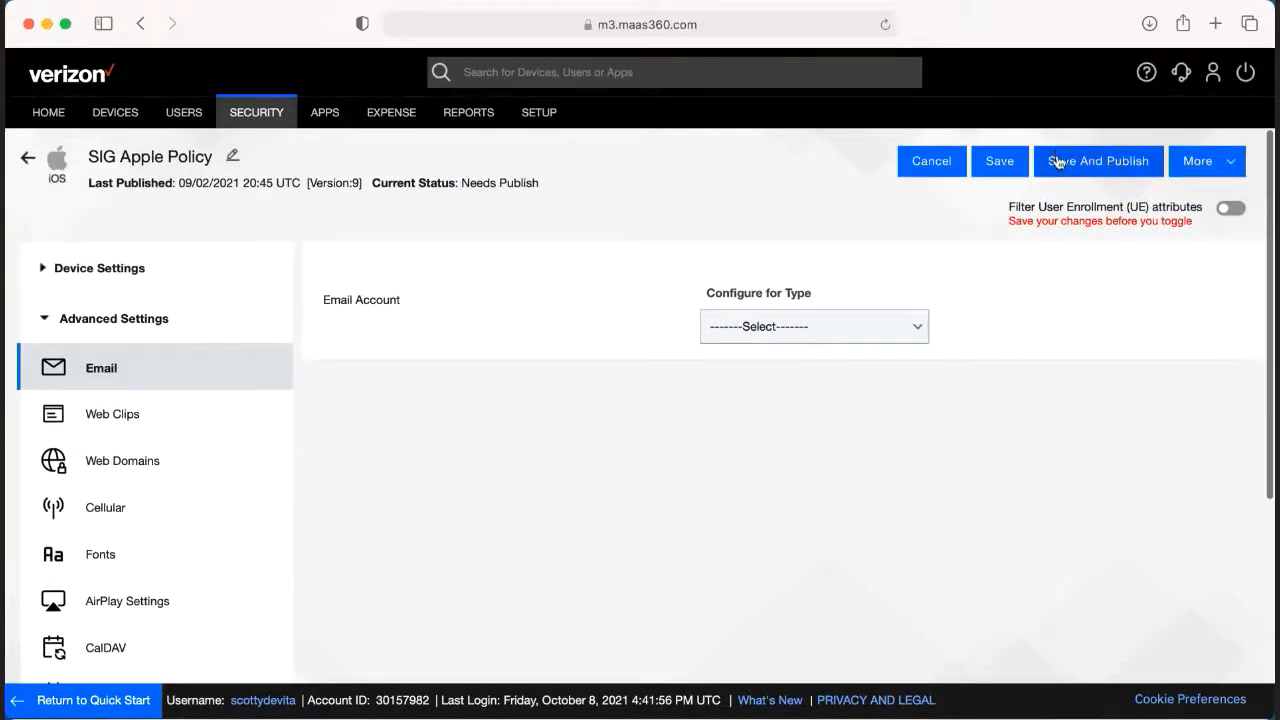
mouse_move(1098, 160)
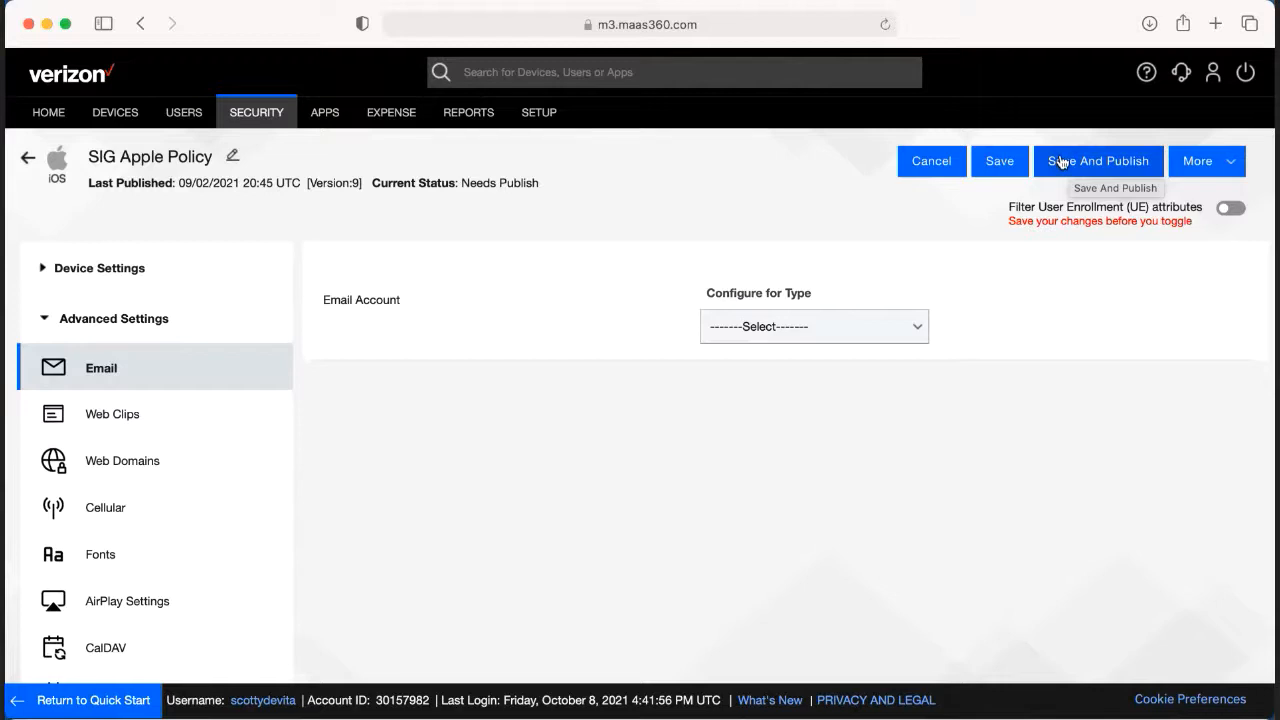
mouse_move(1000, 160)
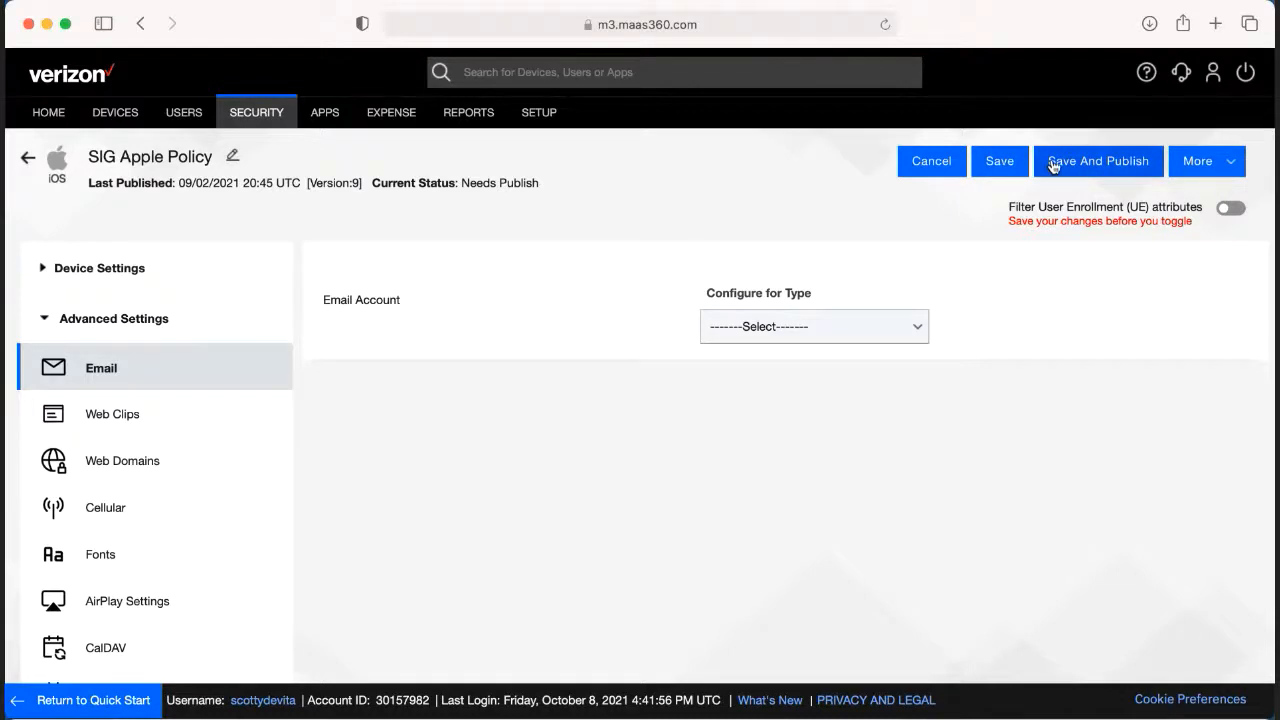
Start Save and Publish, then cancel the Security Check and close the Publish dialog
left_click(1096, 160)
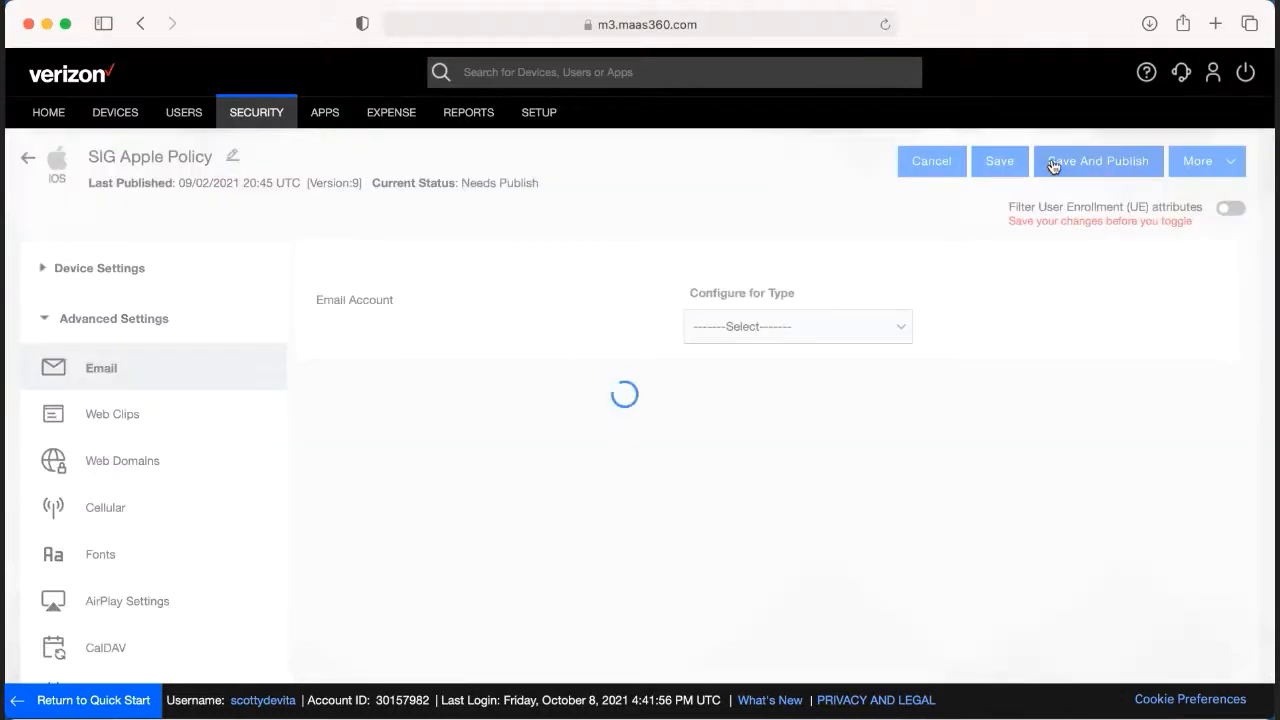
left_click(1096, 160)
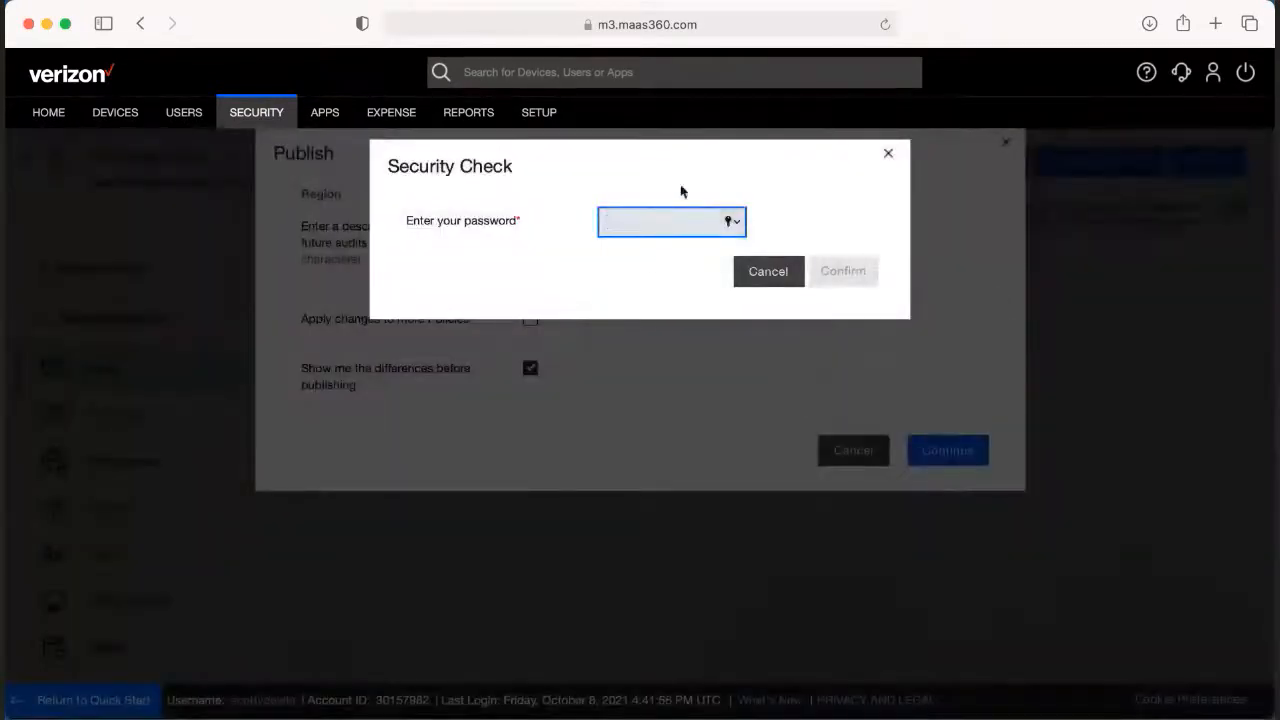
left_click(664, 220)
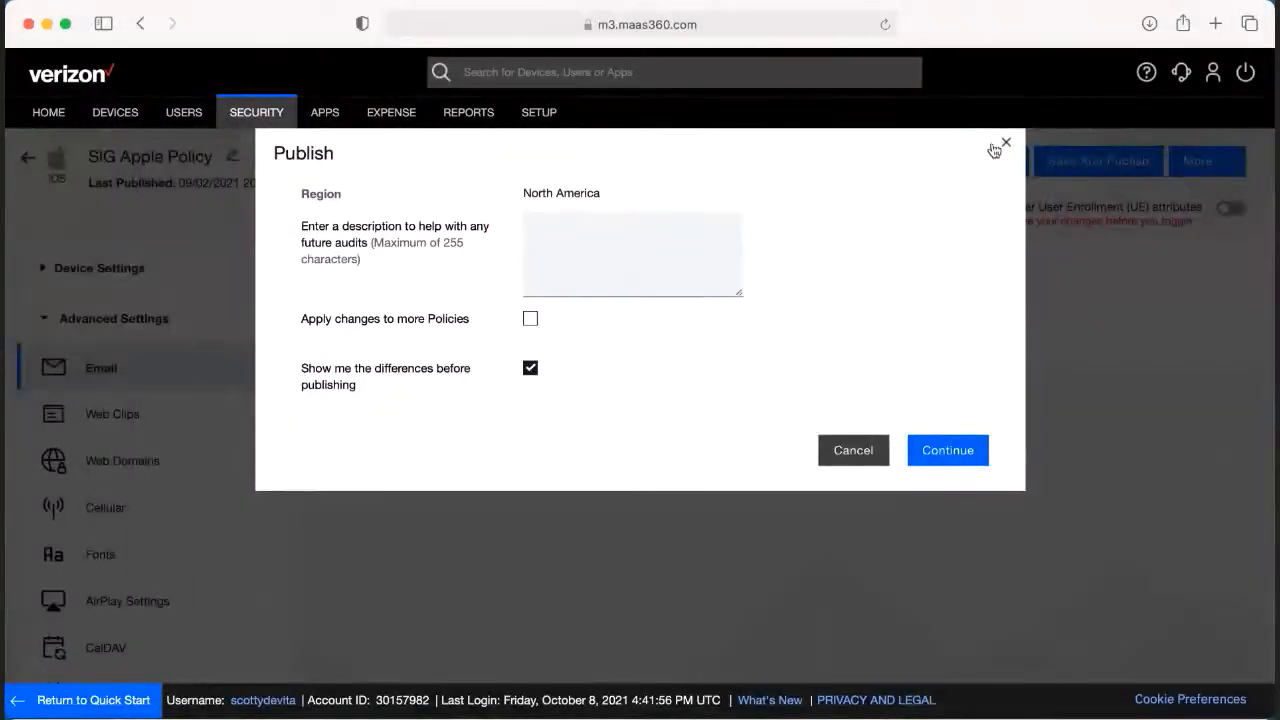
left_click(1006, 144)
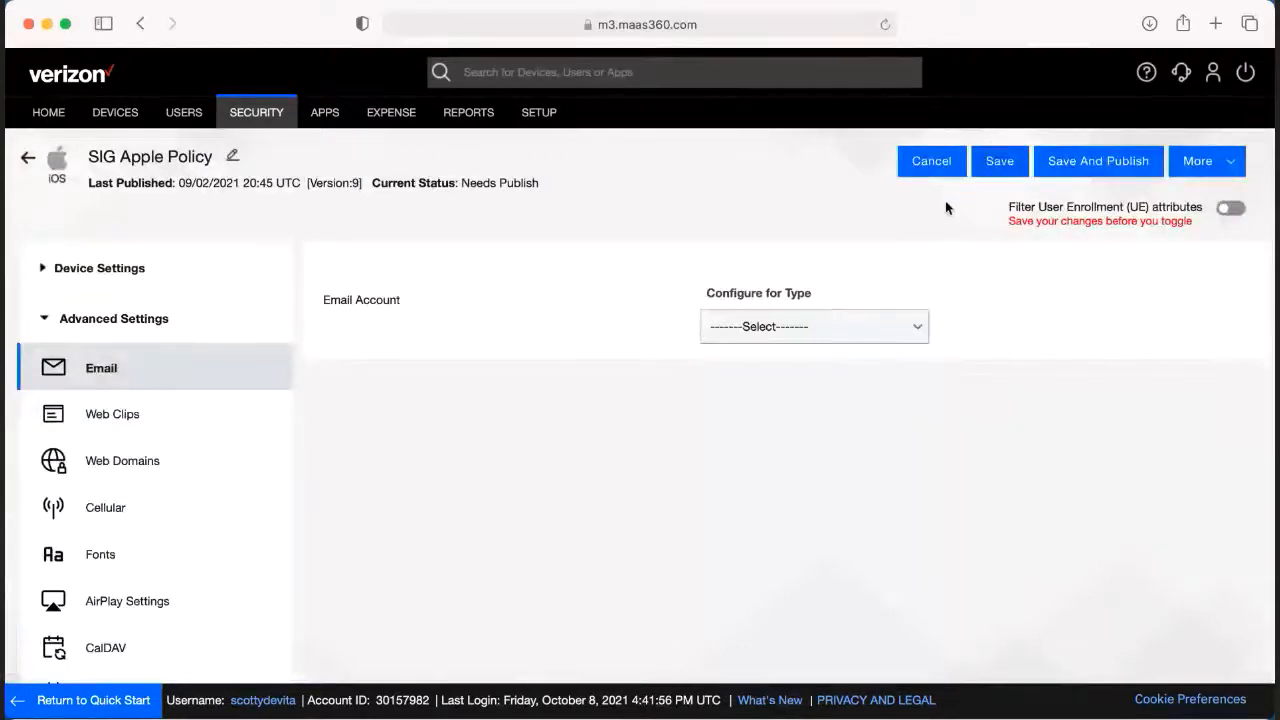
mouse_move(690, 324)
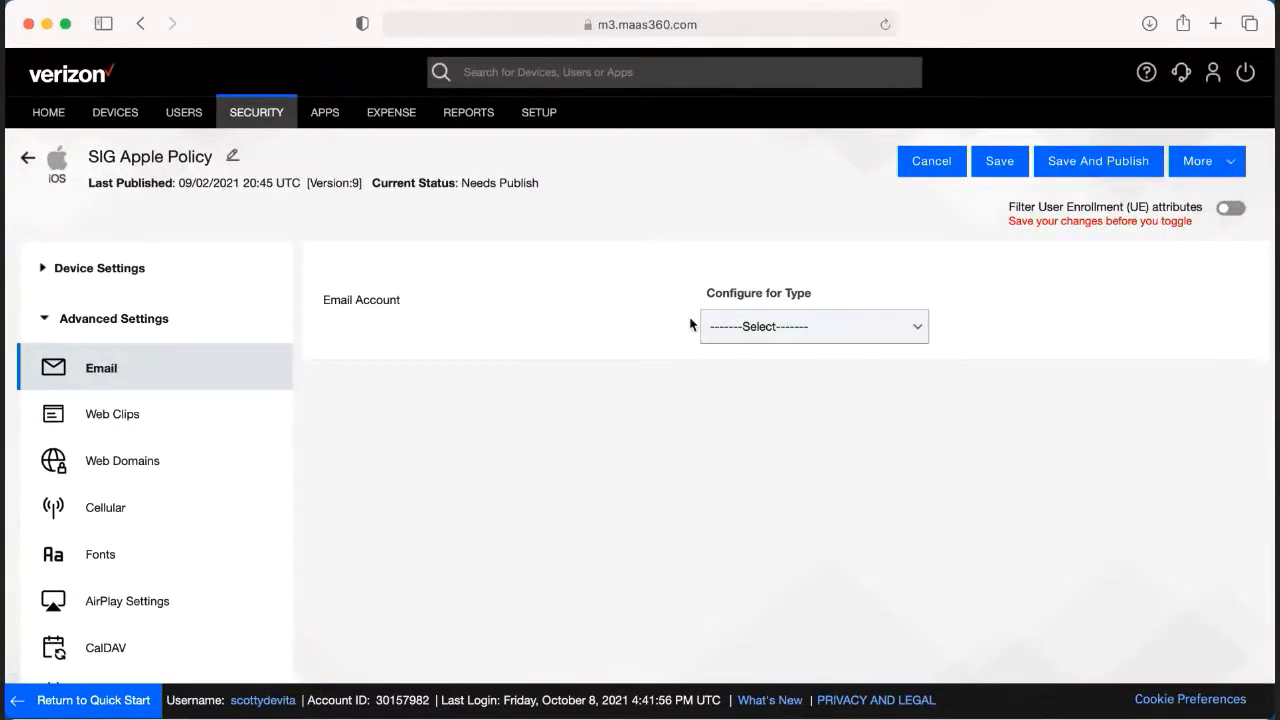
mouse_move(256, 130)
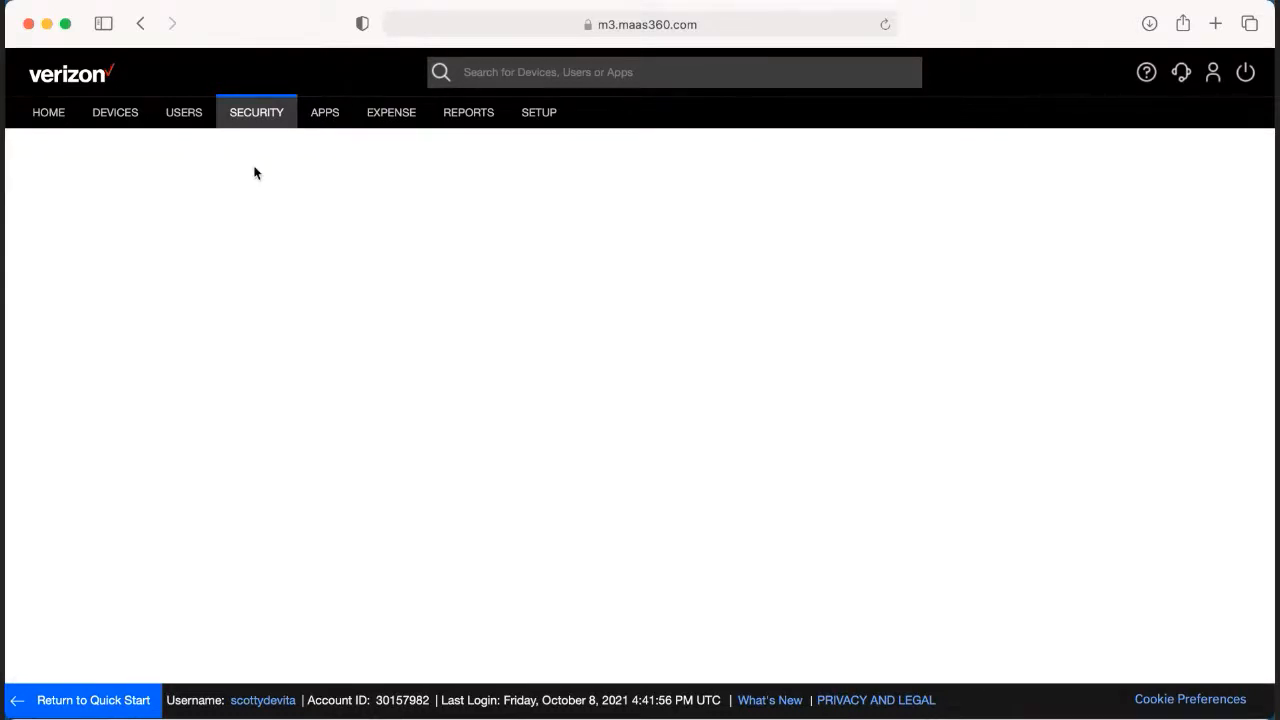
Return to SECURITY > Policies and start Add Policy
left_click(256, 112)
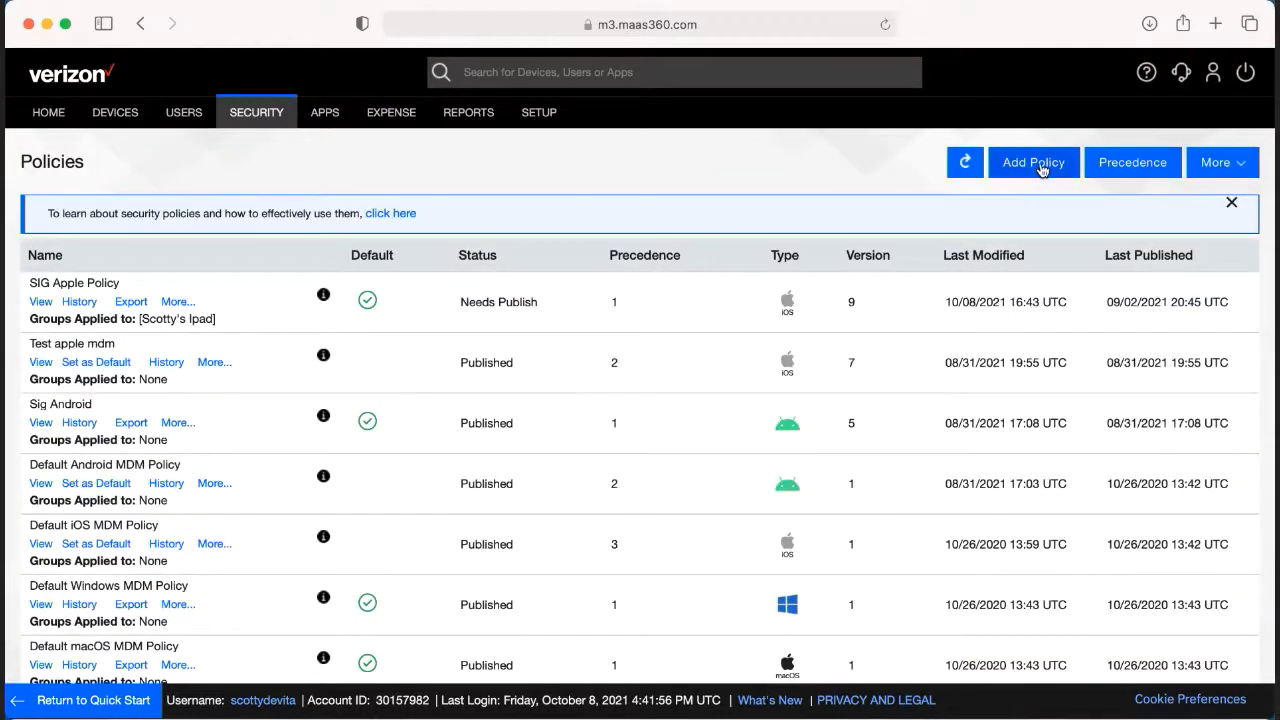
mouse_move(1034, 162)
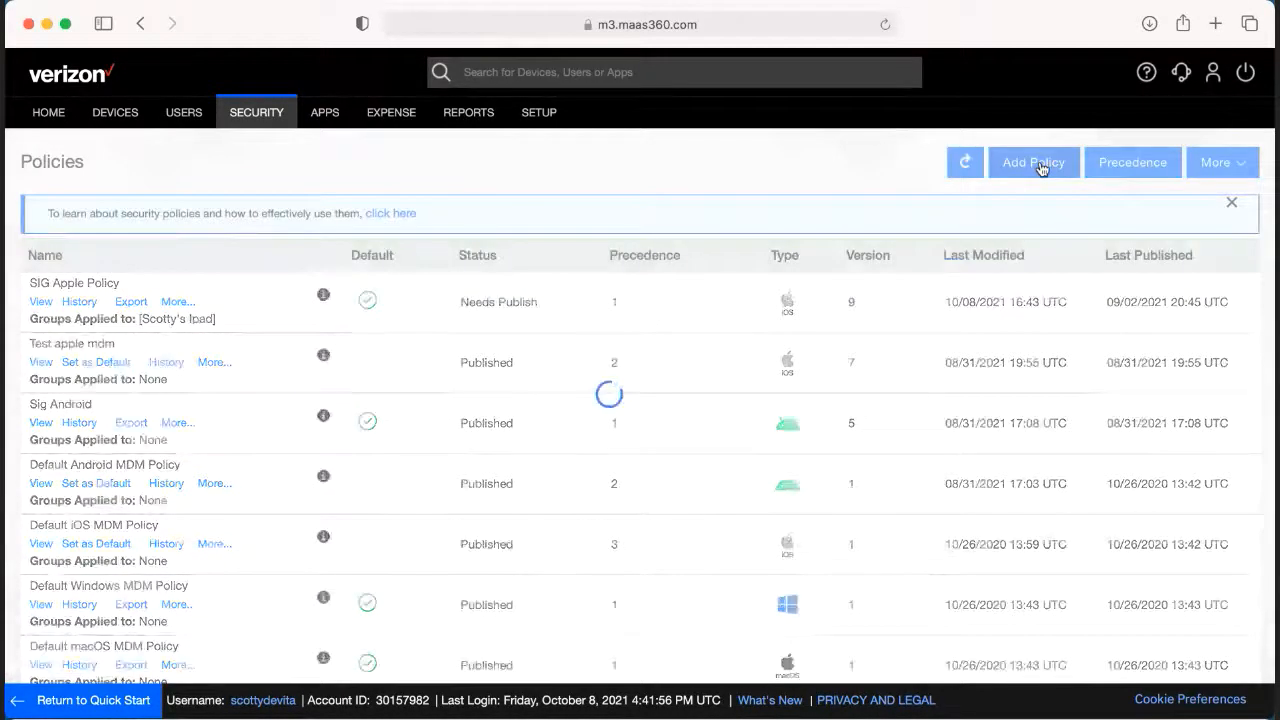
Name the new policy 'Apple Maas360' and bring up the Type choices
left_click(1032, 162)
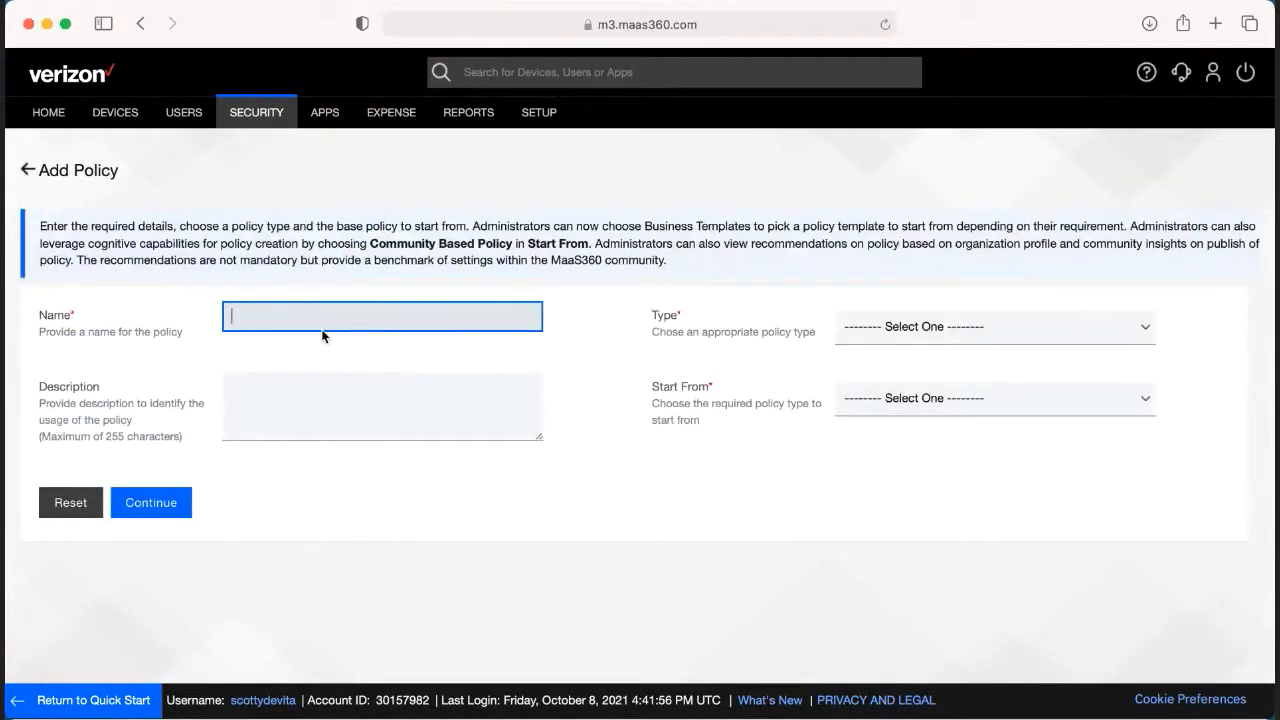
type("ABM Maas")
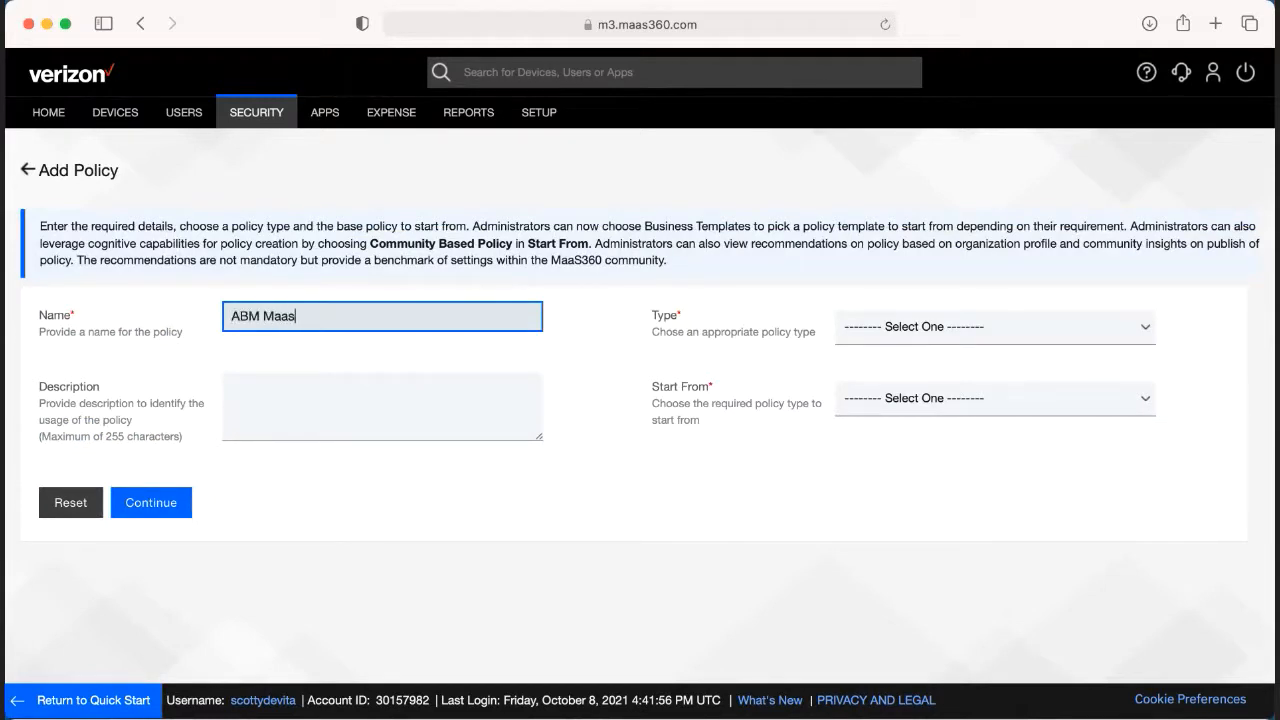
type("360")
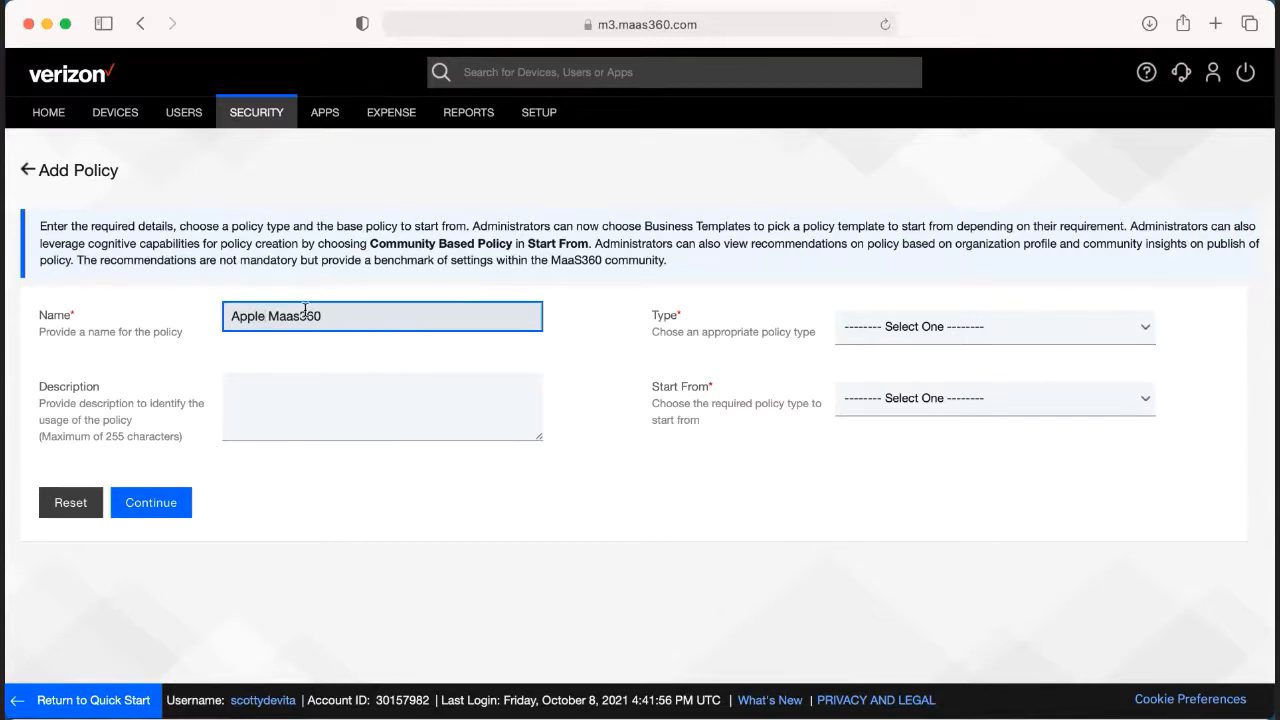
left_click(992, 326)
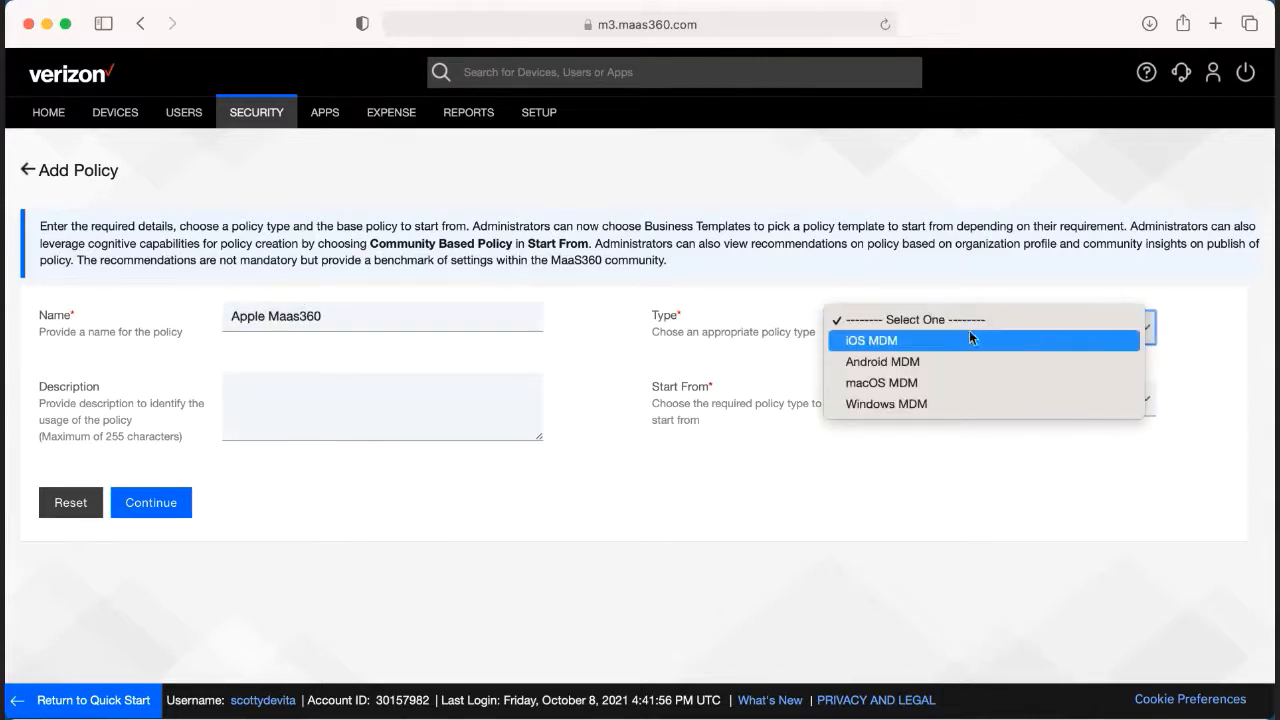
Set Type iOS MDM, Start From My Existing Policies with SIG Apple Policy, and Continue
left_click(994, 328)
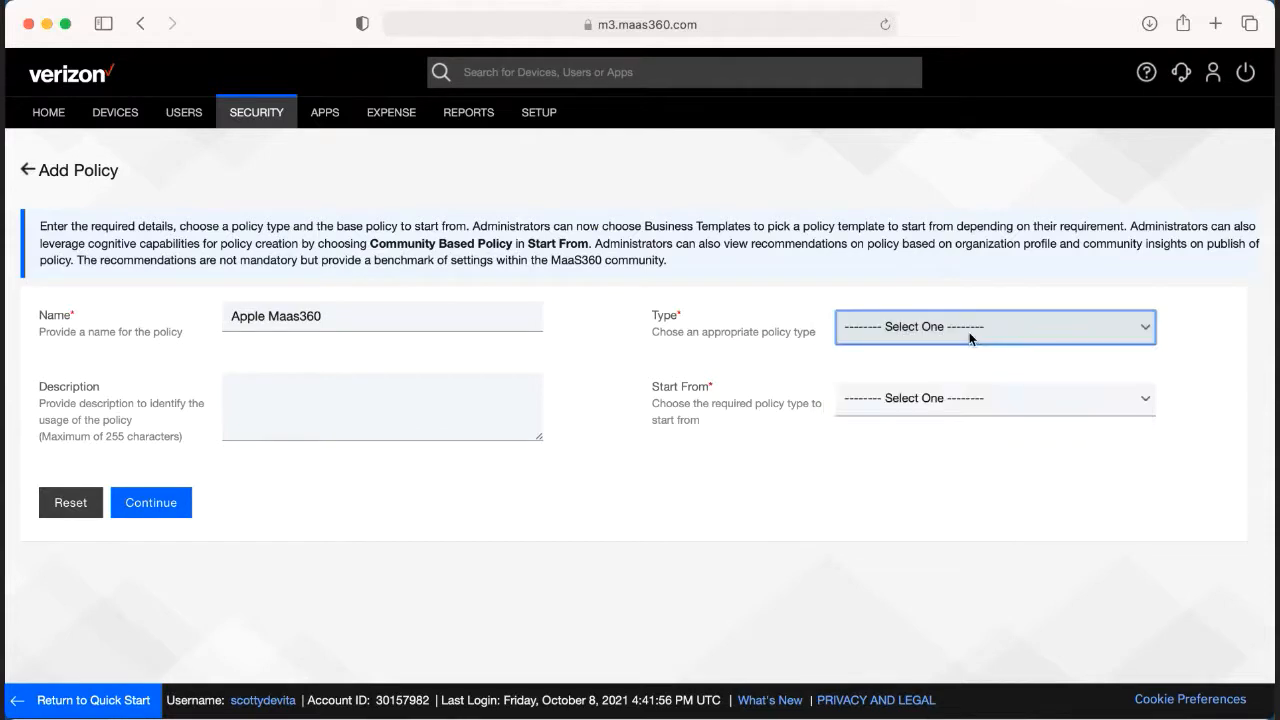
left_click(994, 398)
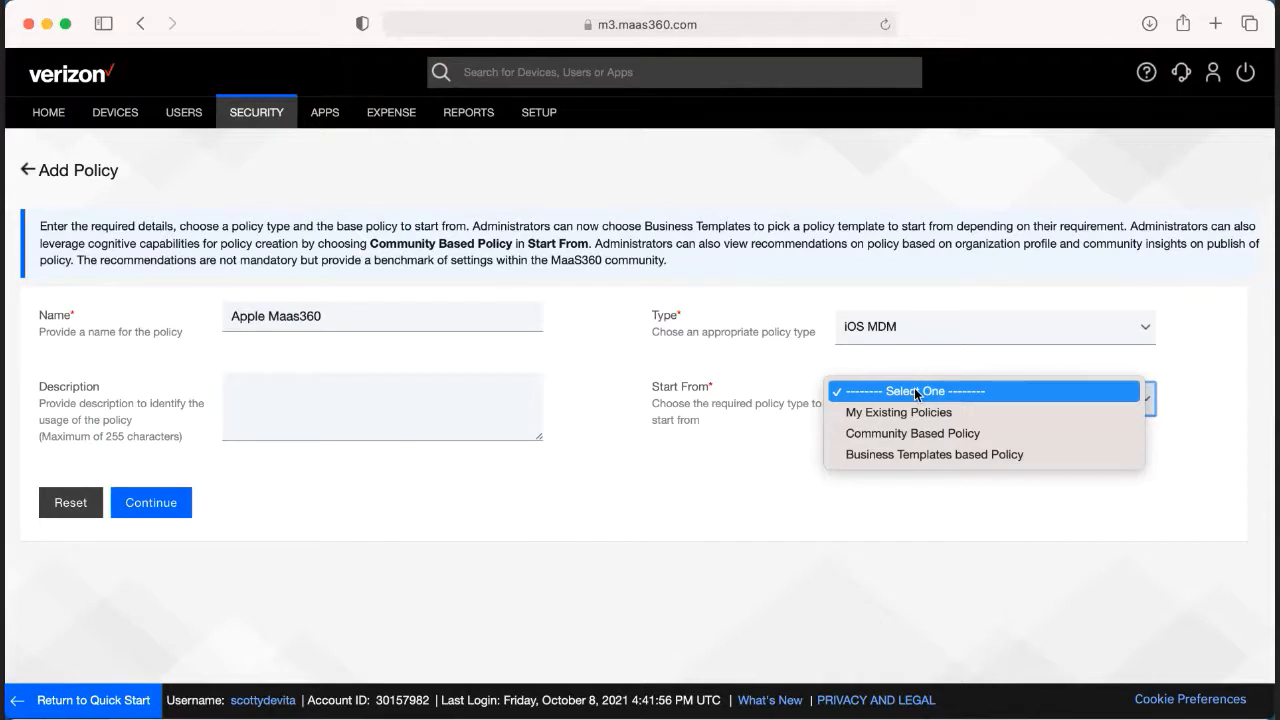
mouse_move(912, 432)
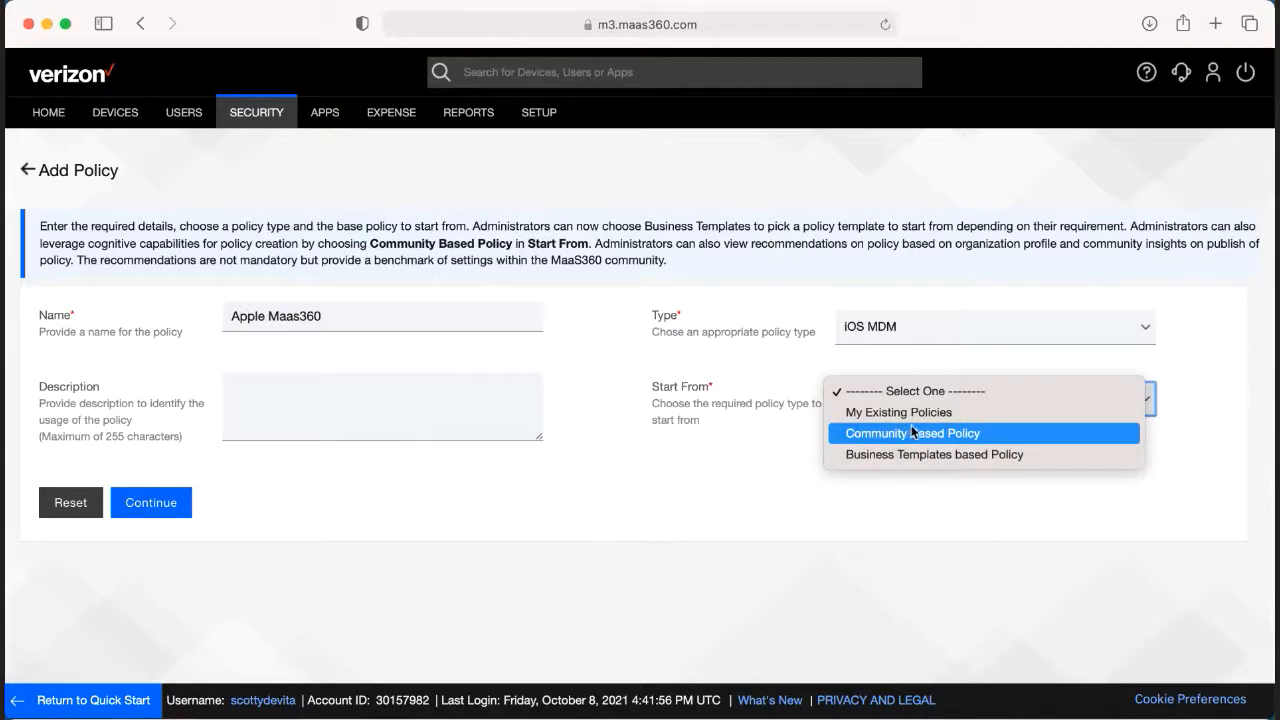
left_click(898, 412)
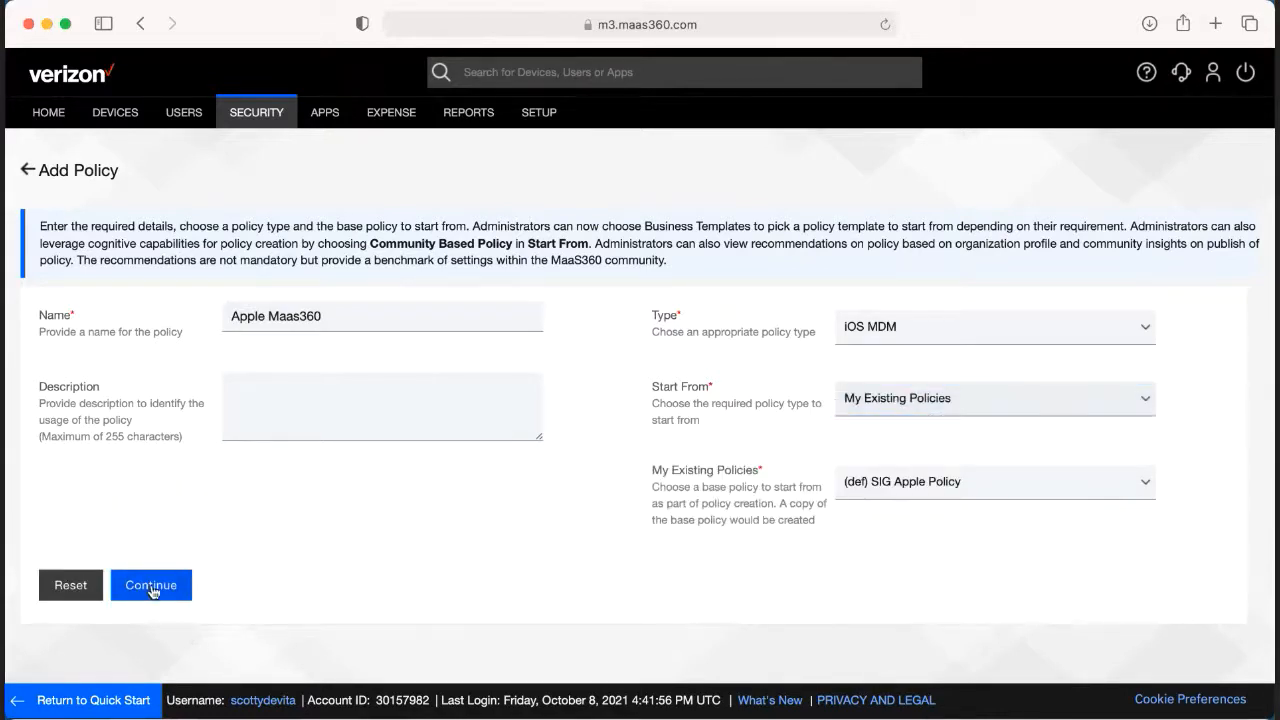
left_click(152, 584)
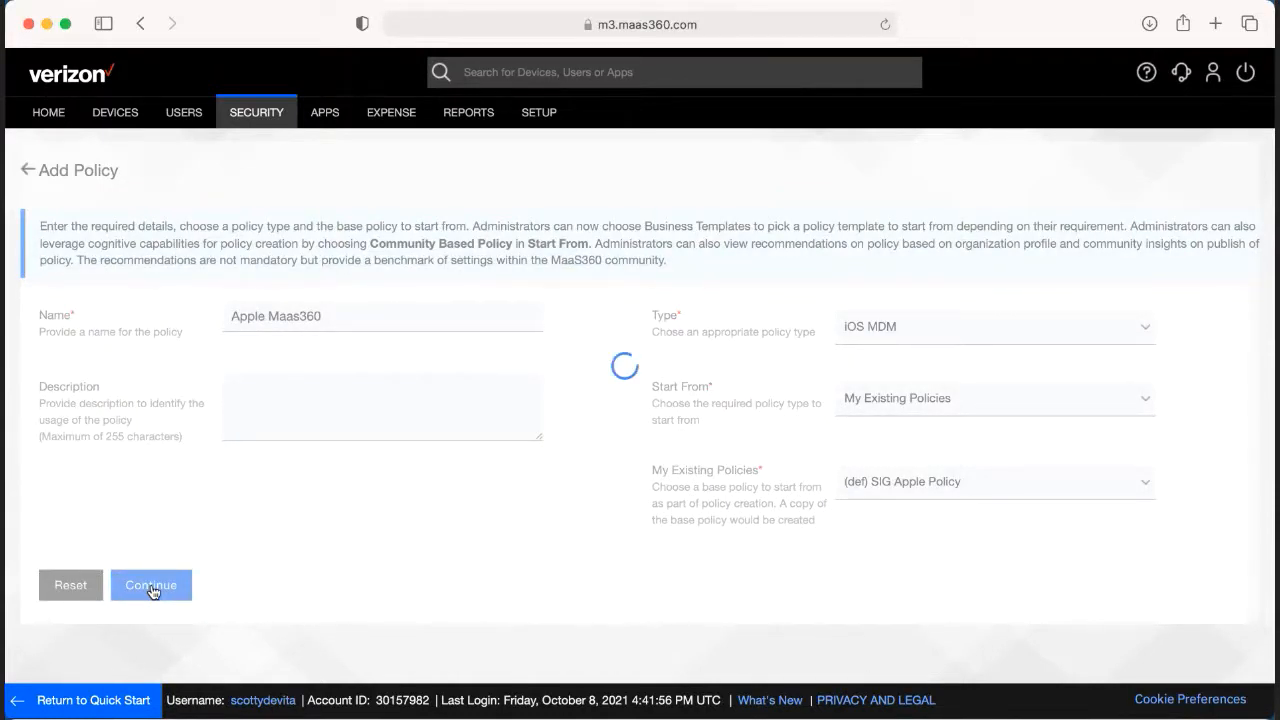
left_click(152, 584)
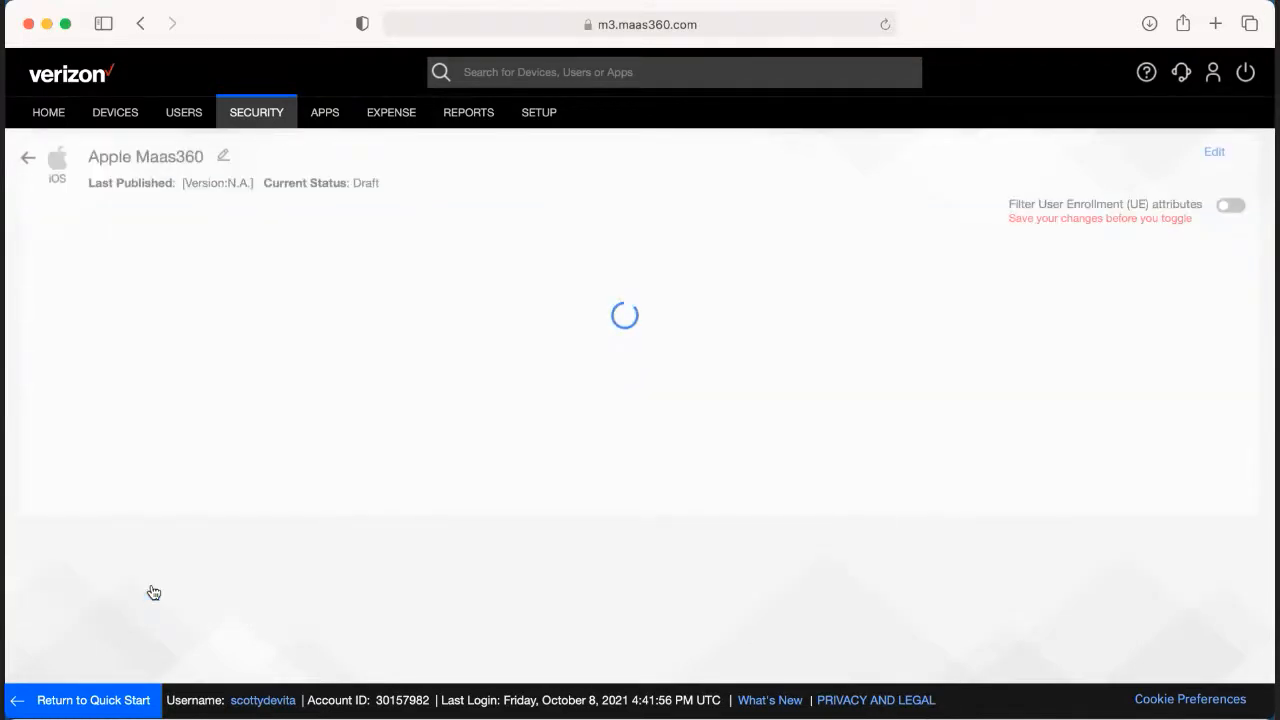